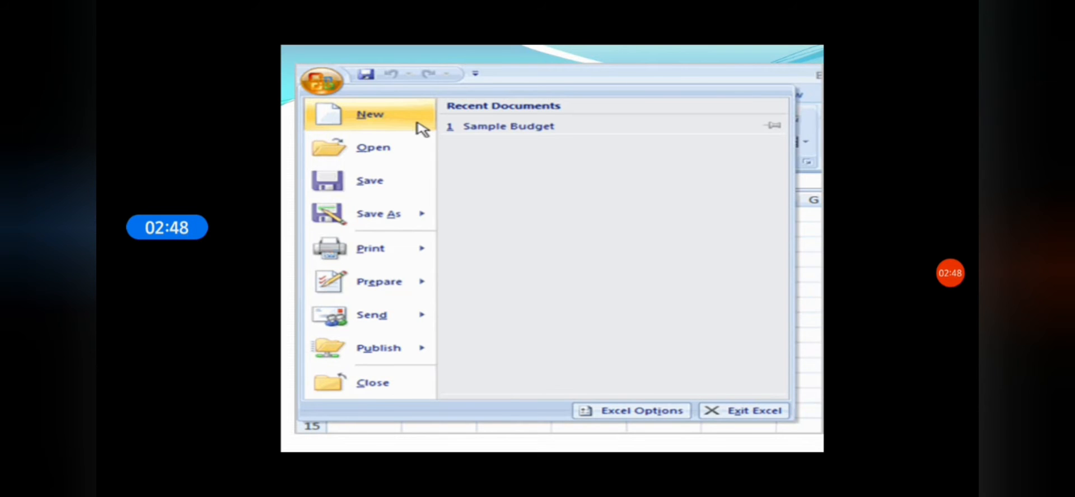
Create a new blank workbook from the Office button, opening on Sheet1
{"action": "left_click", "coordinate": [369, 114]}
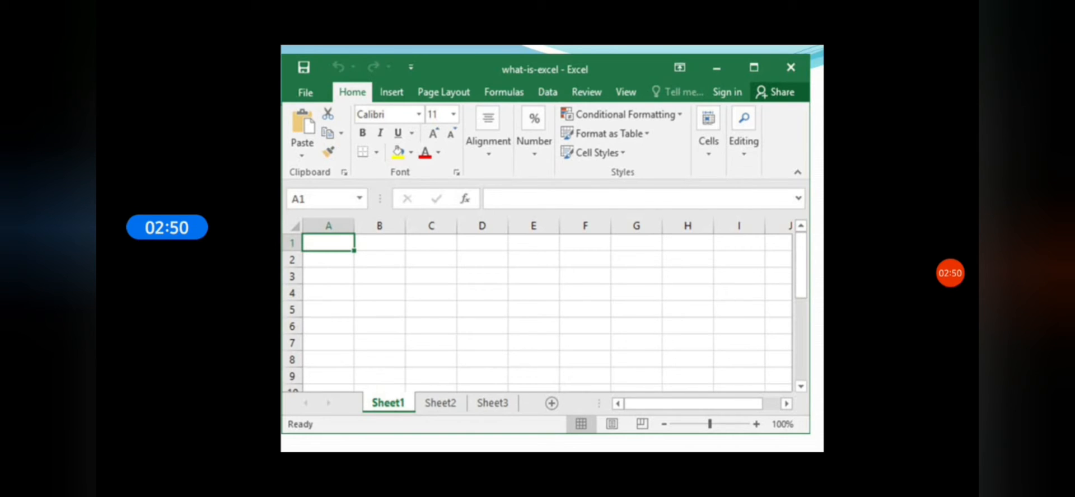